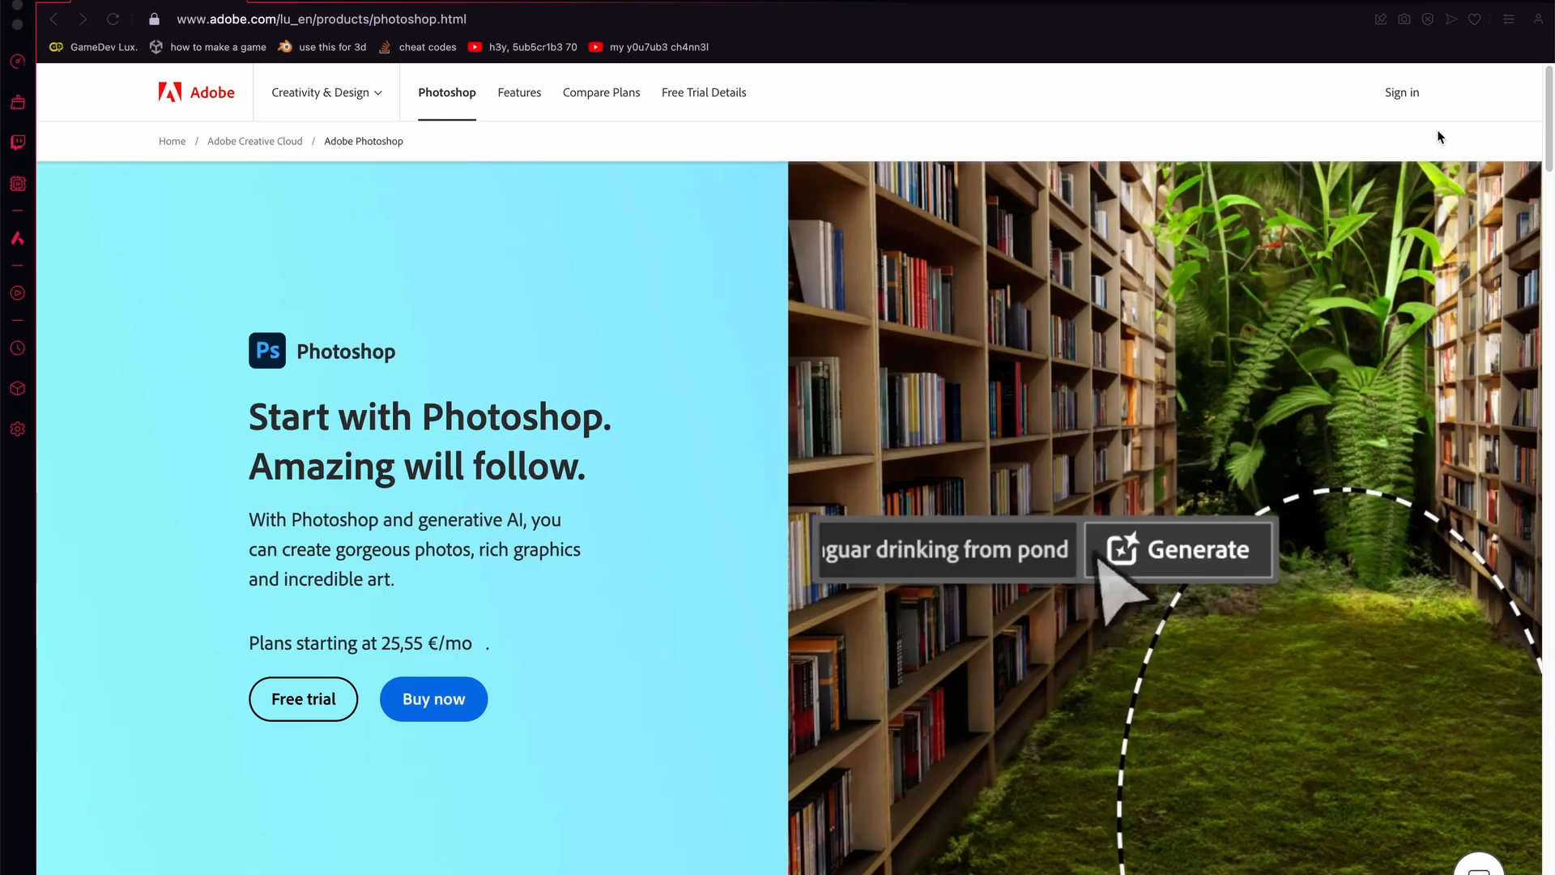
# - Load affinity.serif.com/en-us/designer and scroll down through the Affinity Designer 2 feature sections
pyautogui.click(518, 92)
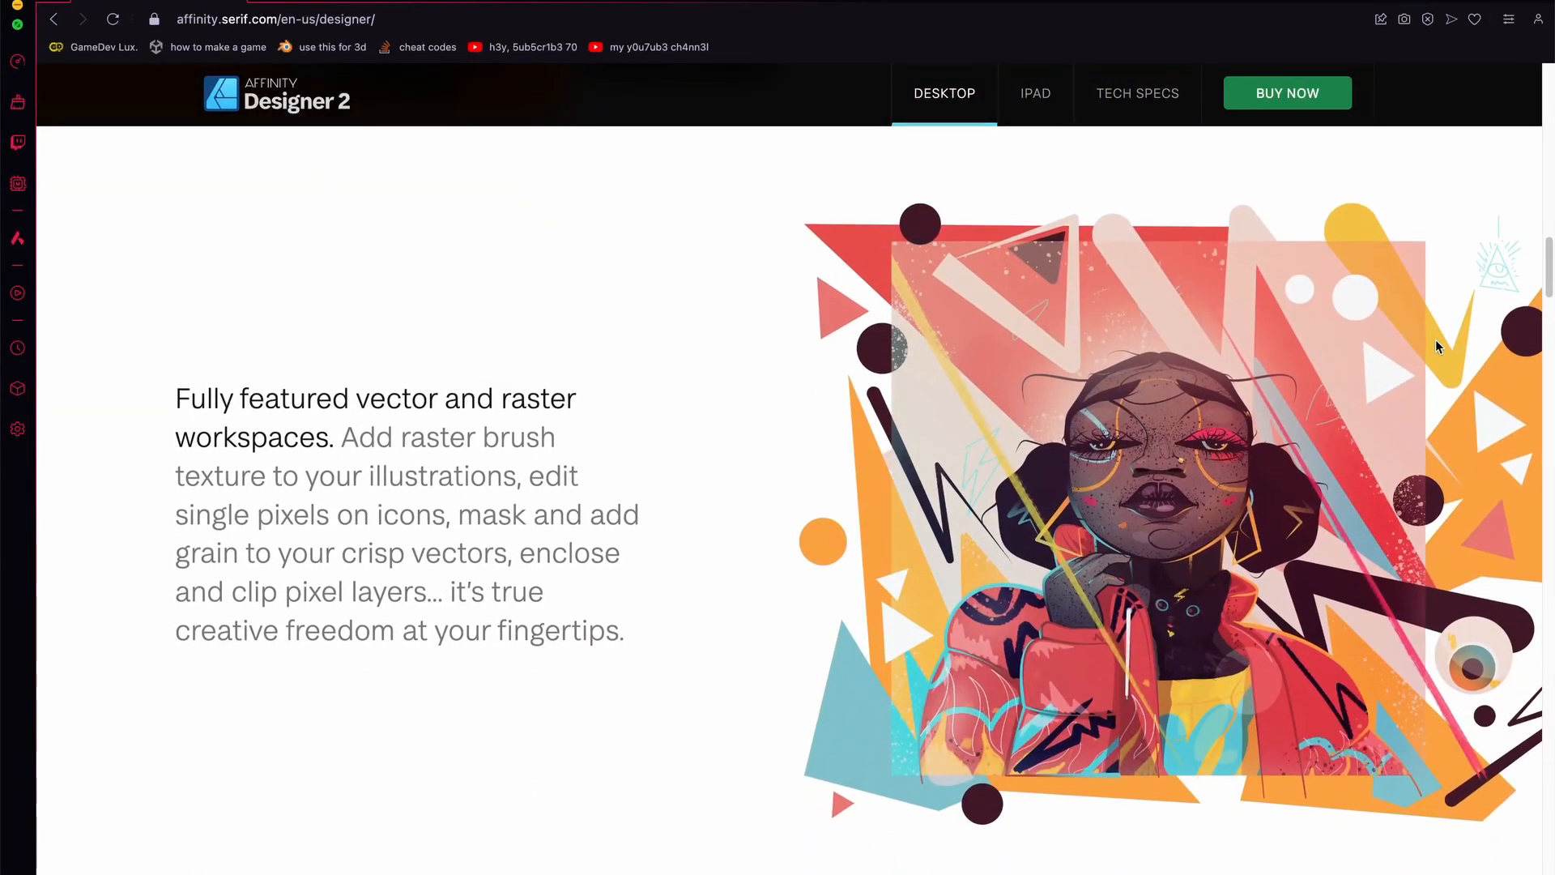
pyautogui.scroll(-3)
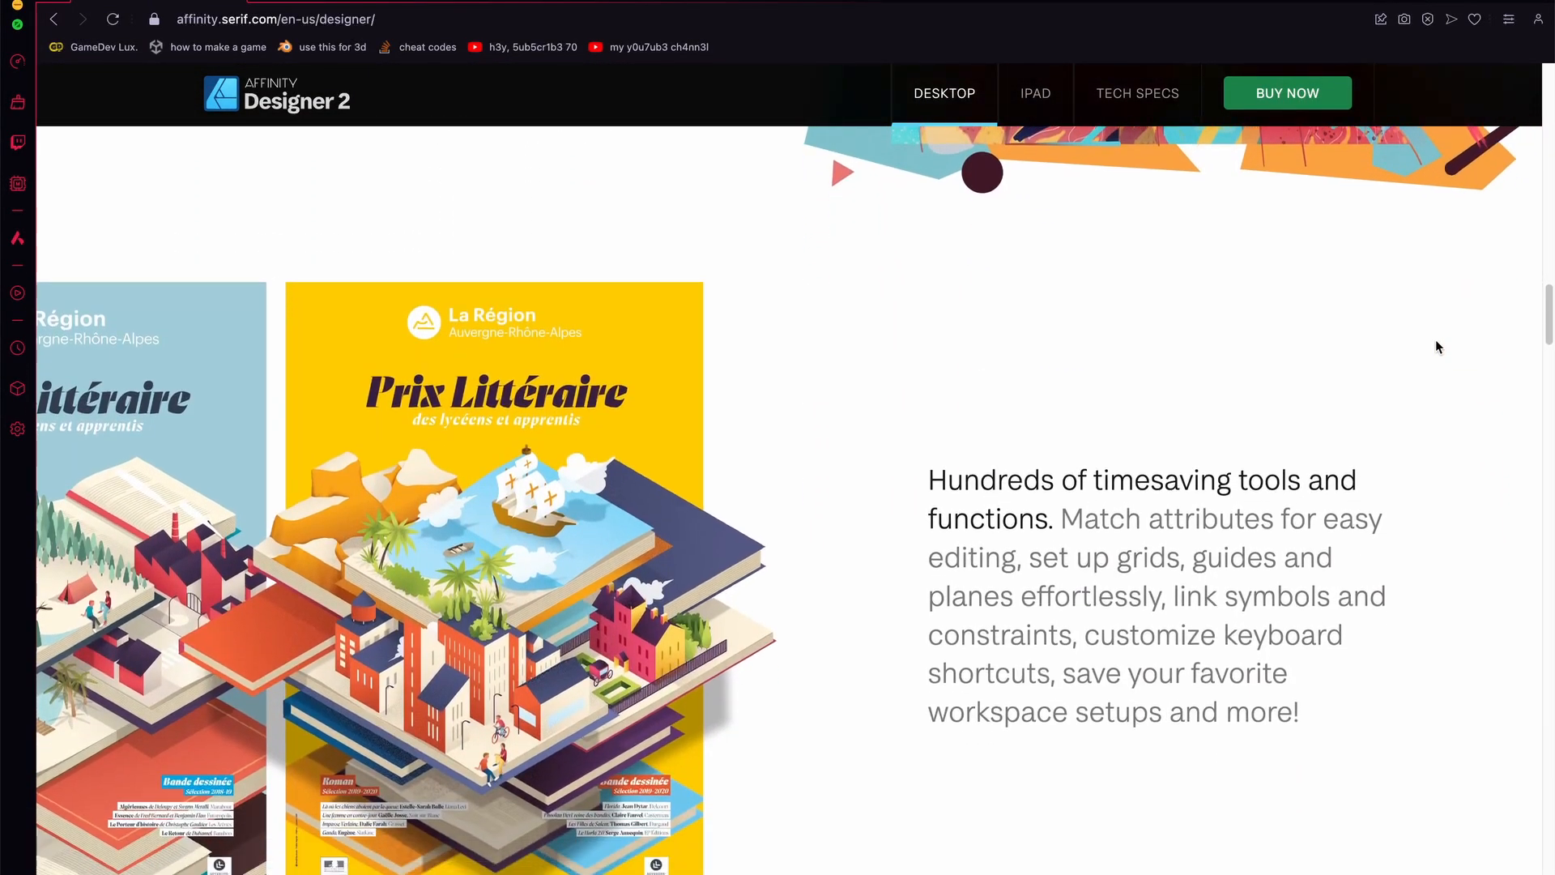
pyautogui.scroll(-3)
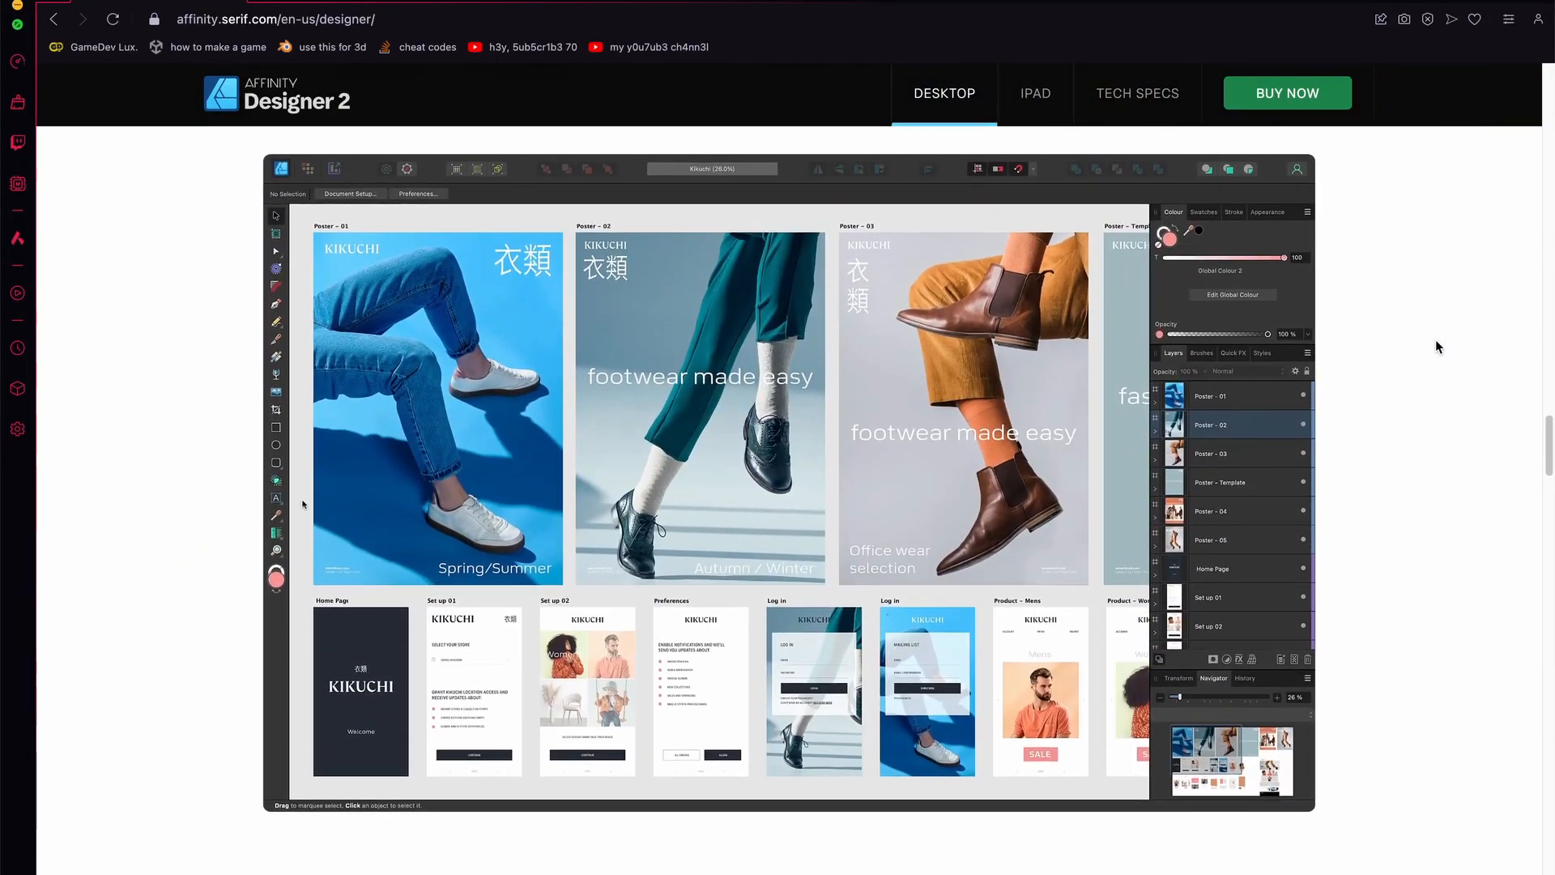
pyautogui.scroll(-3)
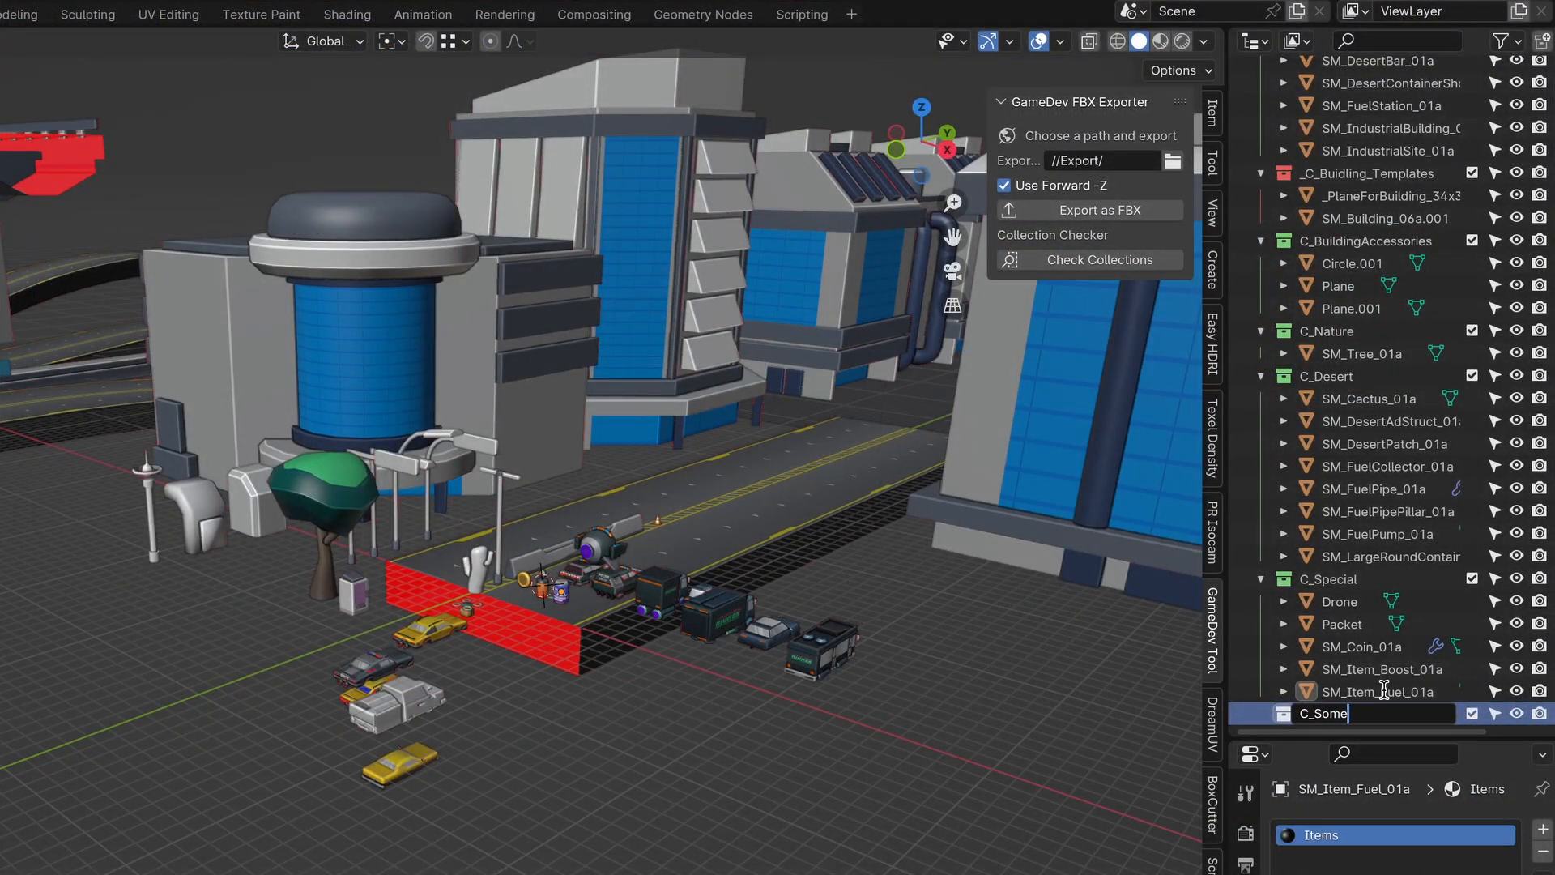
# - Name the new collection 'DO NOT EXPORT SomePart' so it is excluded from export
pyautogui.write('Parts')
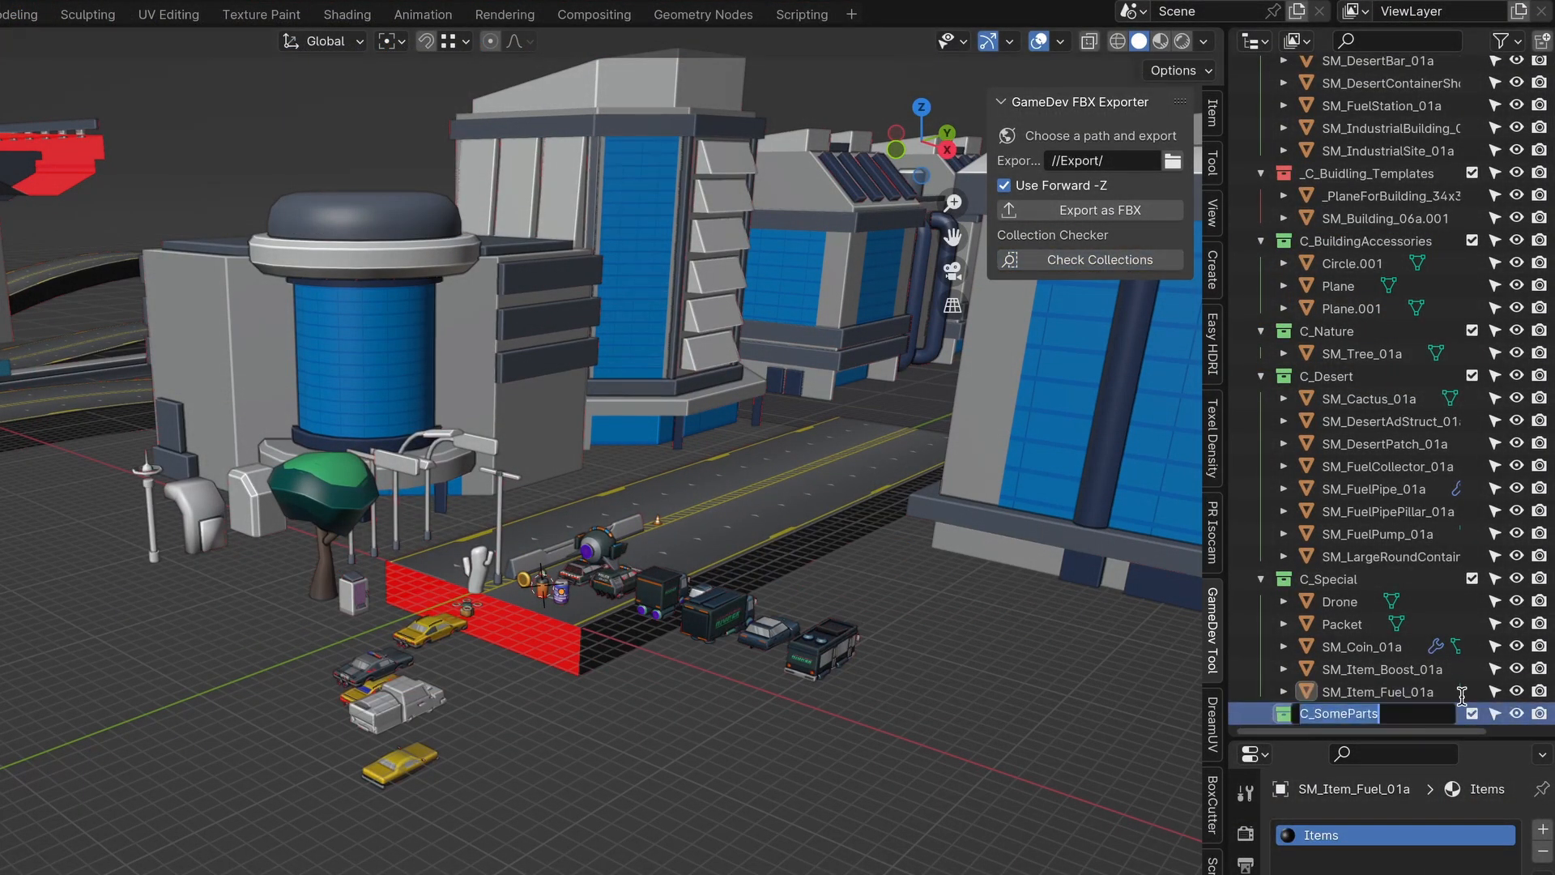
pyautogui.write('DO NOT EXPORT SomePart')
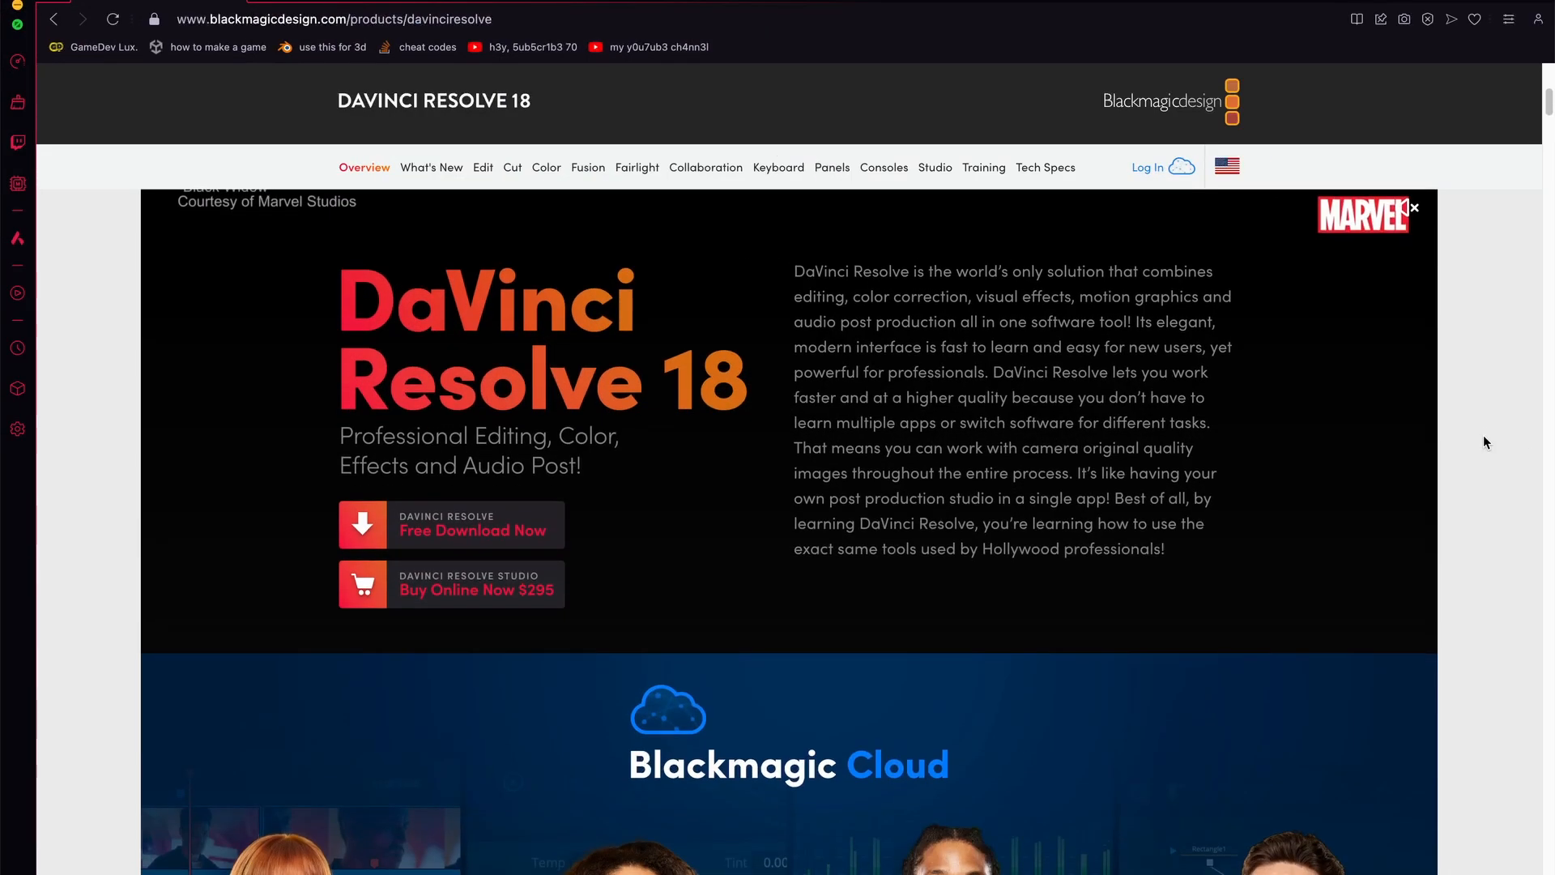
pyautogui.scroll(-3)
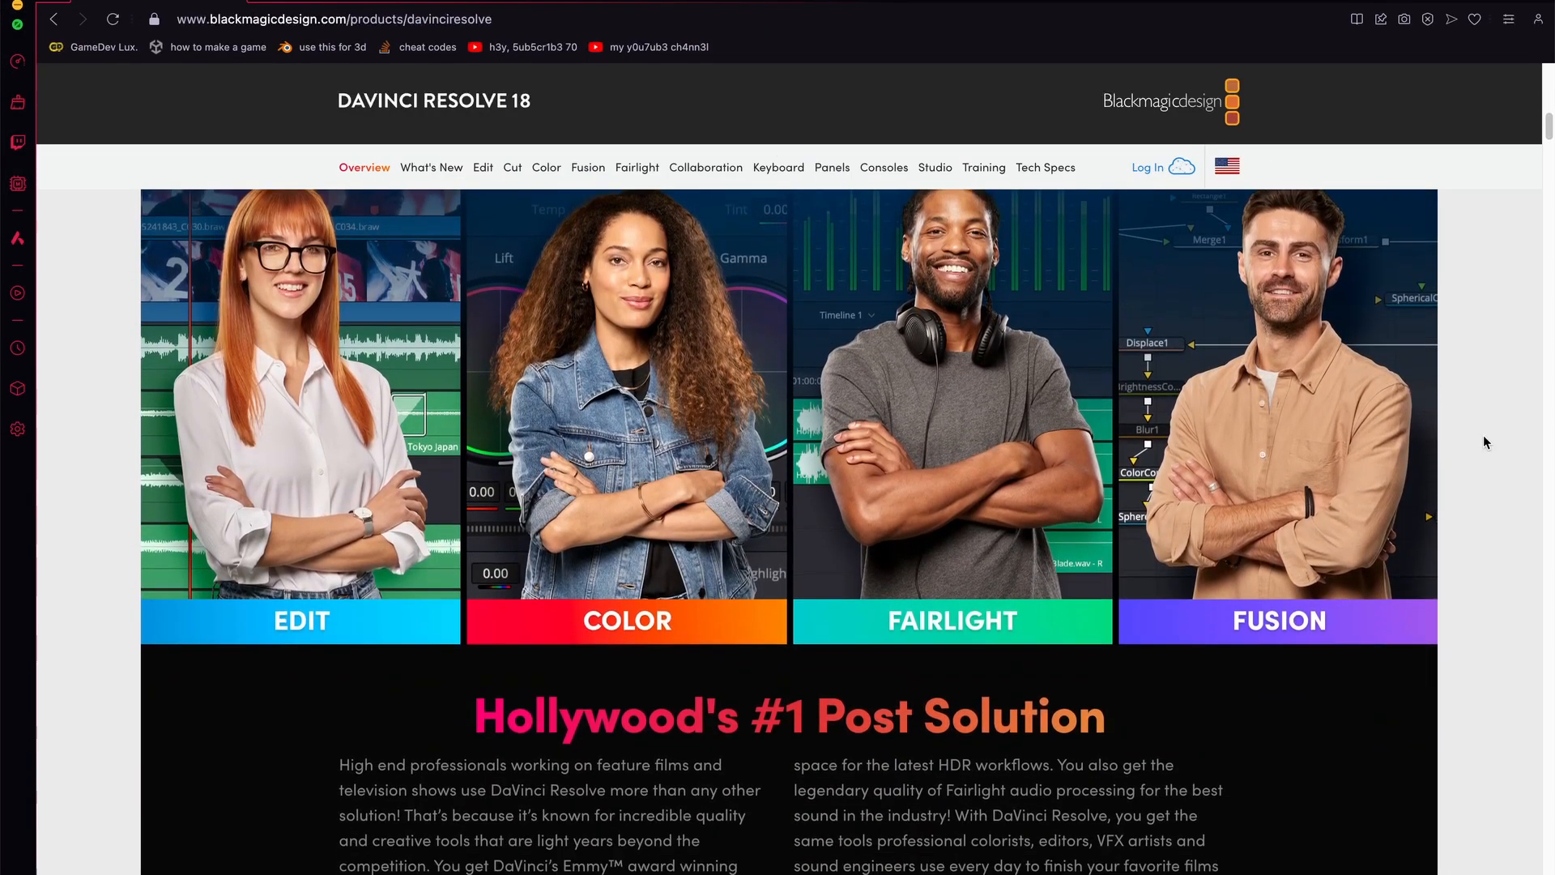
pyautogui.scroll(-3)
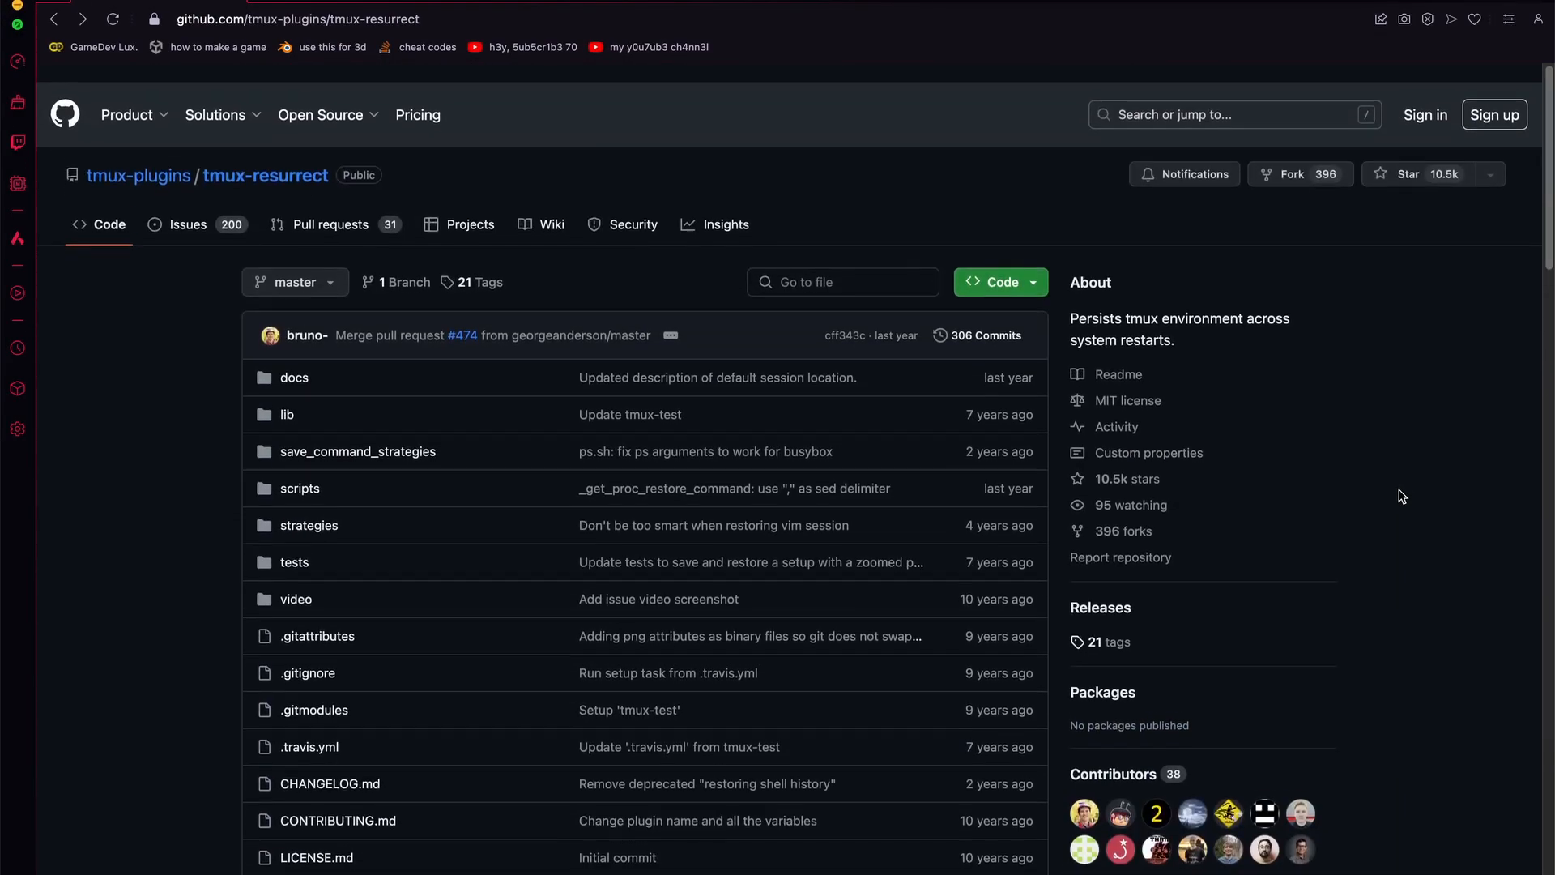
# - Scroll the tmux-resurrect README down to its Screencast and Key bindings sections
pyautogui.scroll(-3)
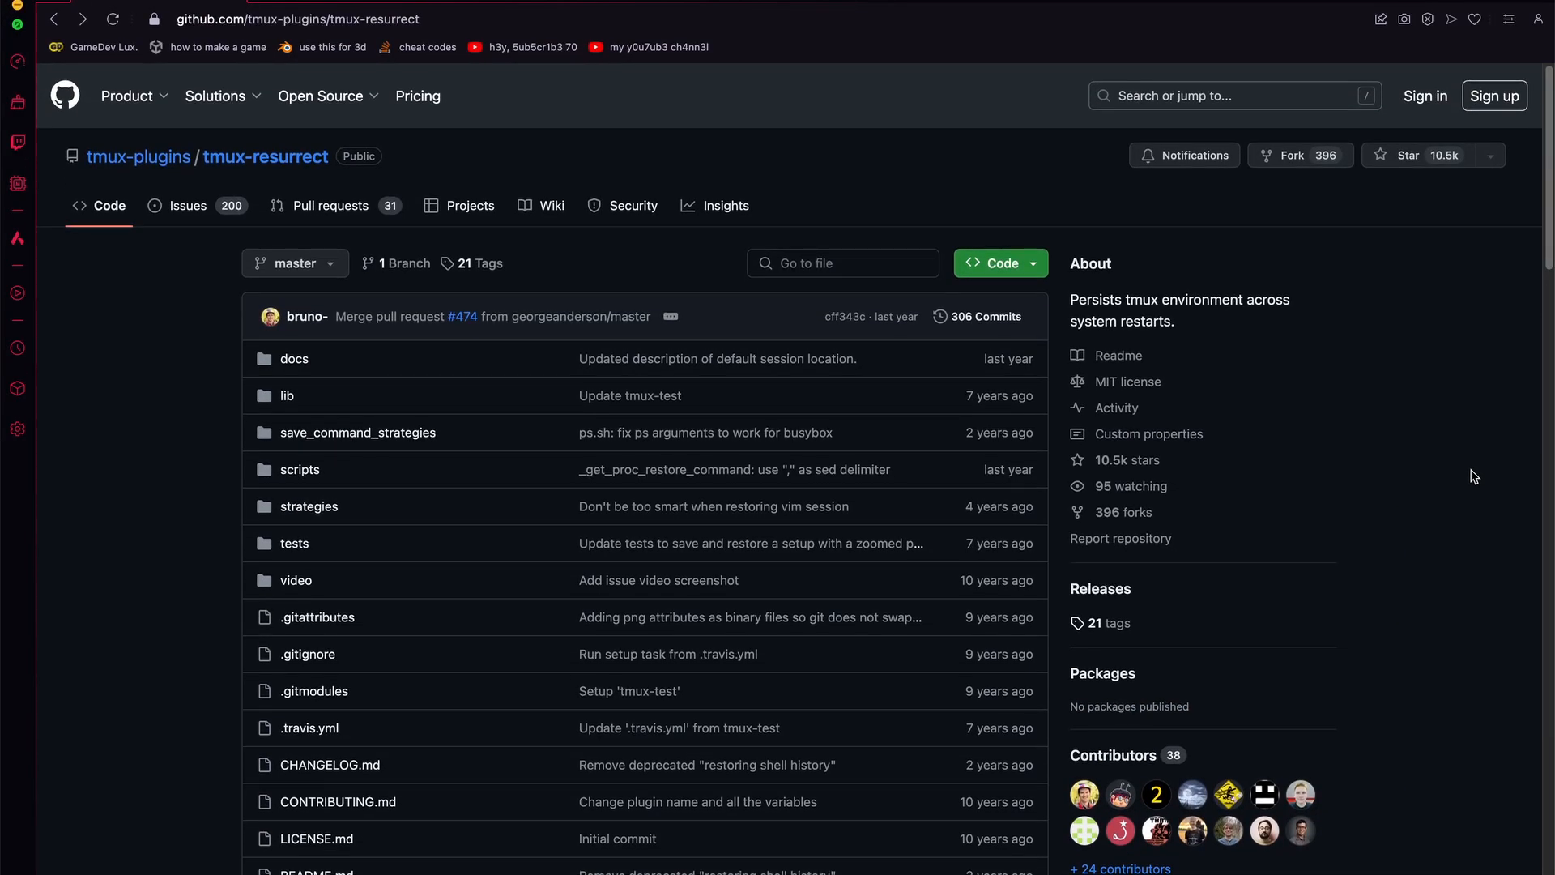
pyautogui.scroll(-3)
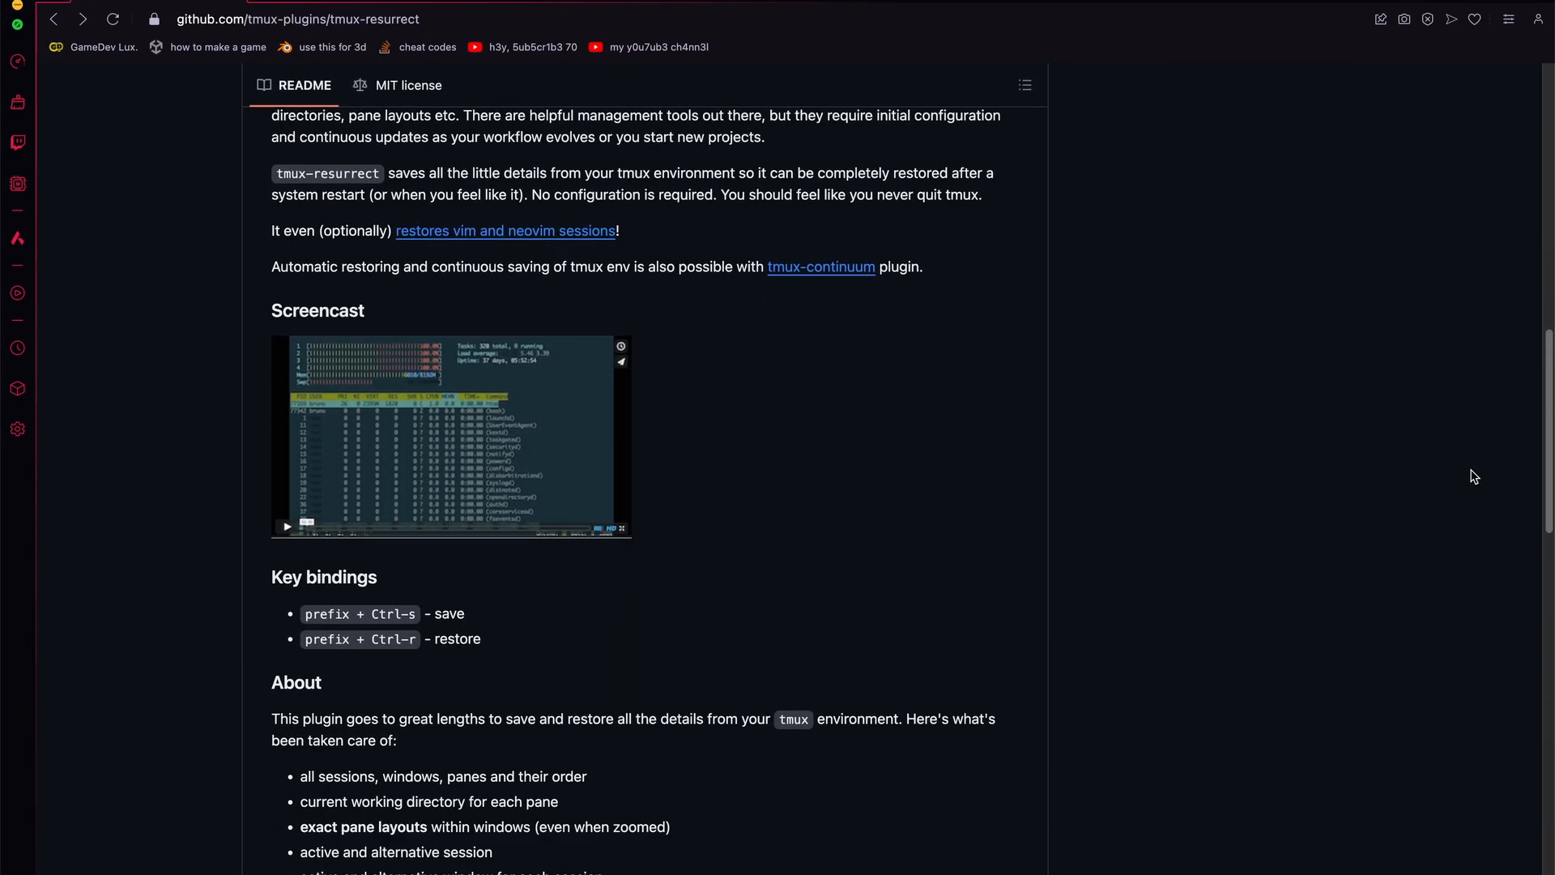